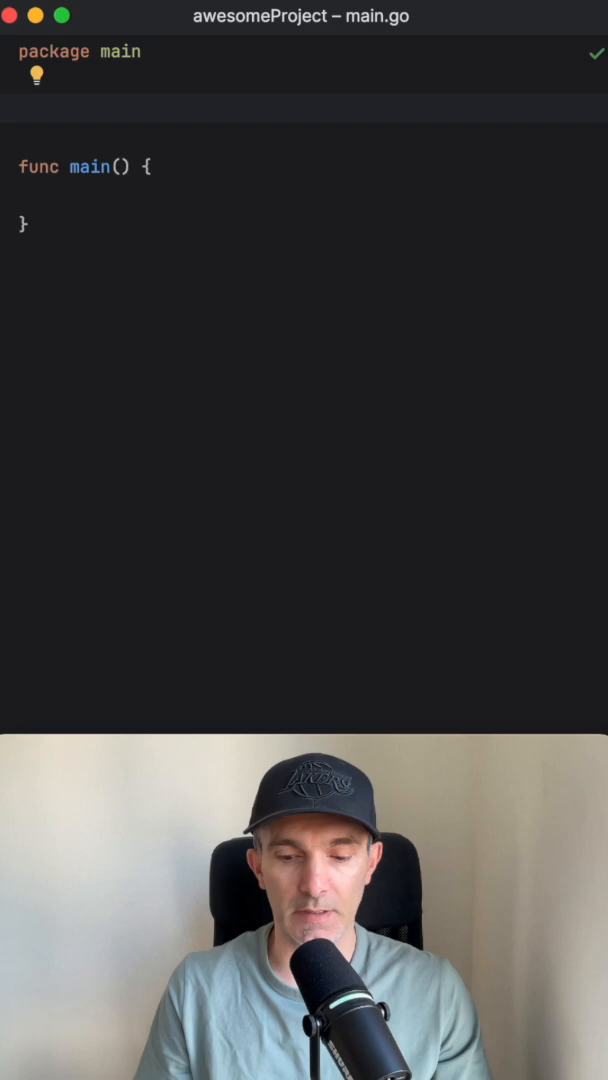
# Declare type Customer struct with Name string and Balance int, then start a pointer-receiver func
pyautogui.write('type')
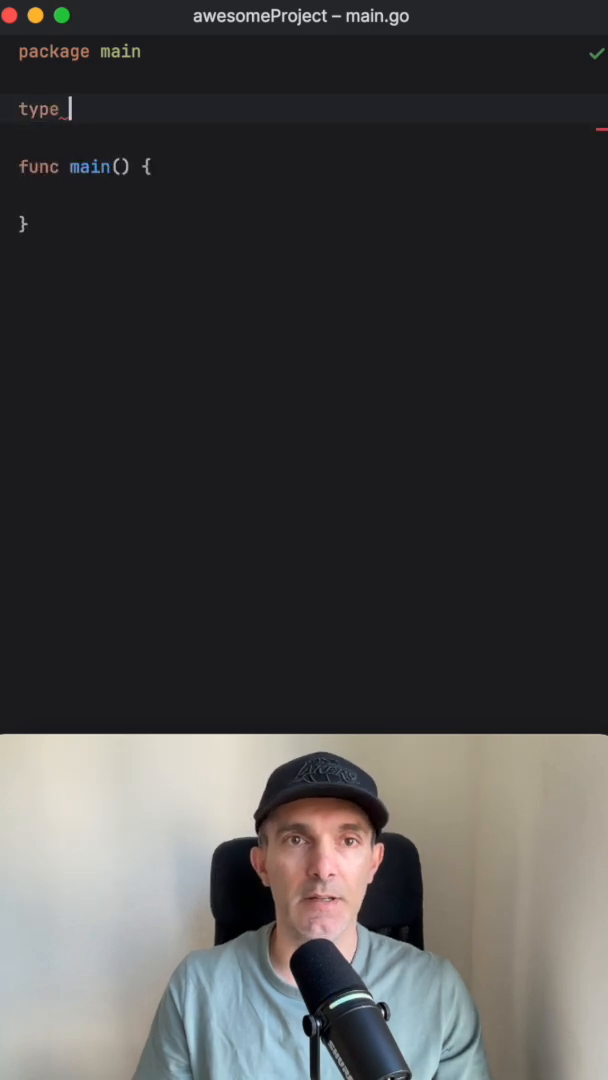
pyautogui.write('Customer struct {')
pyautogui.write('B')
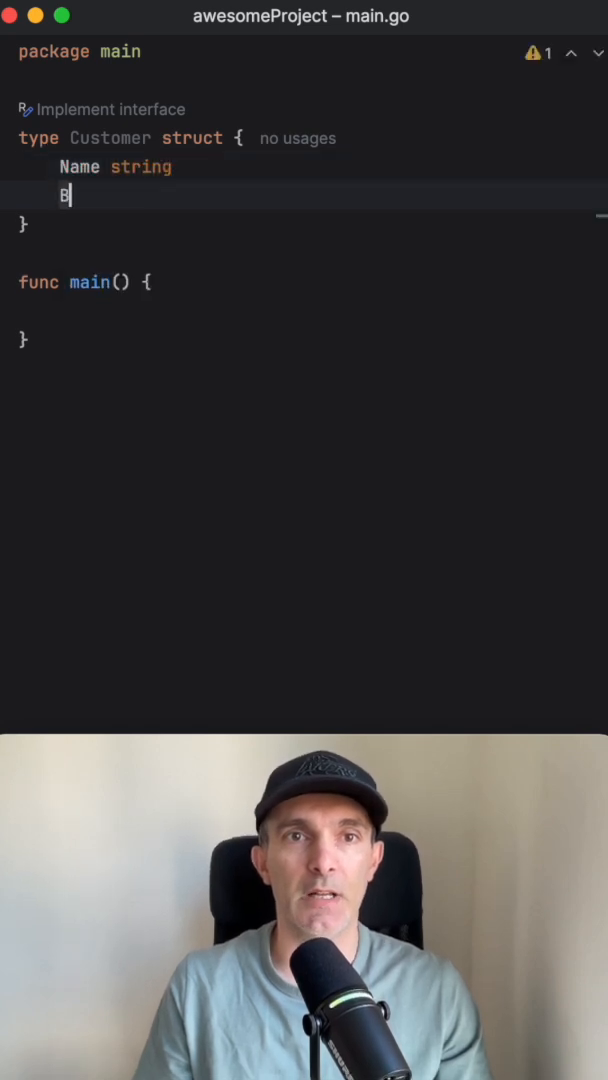
pyautogui.write('alance int')
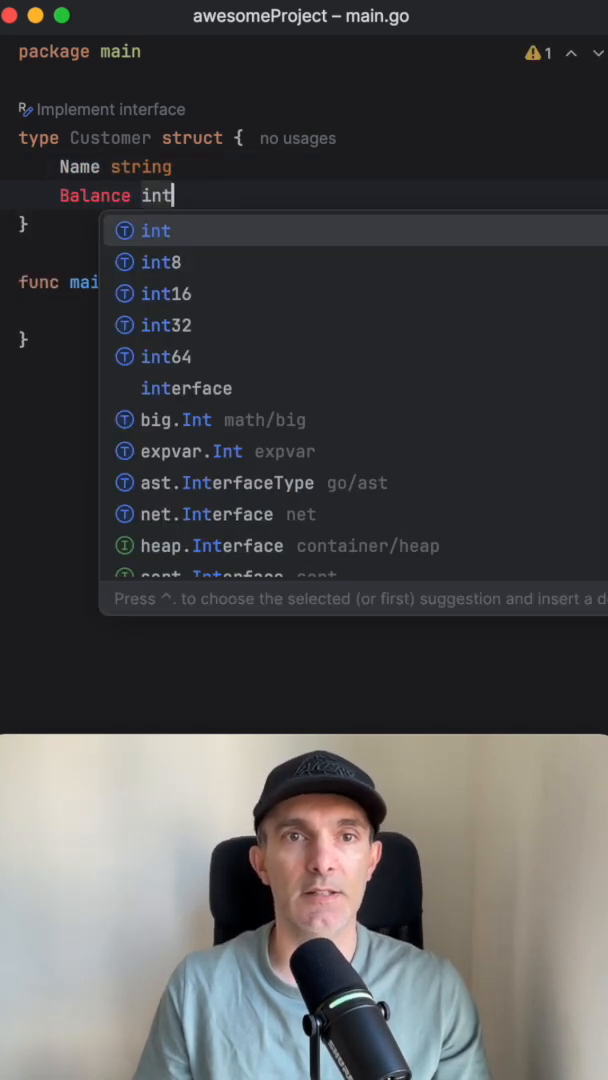
pyautogui.press('Escape')
pyautogui.write('func (c *')
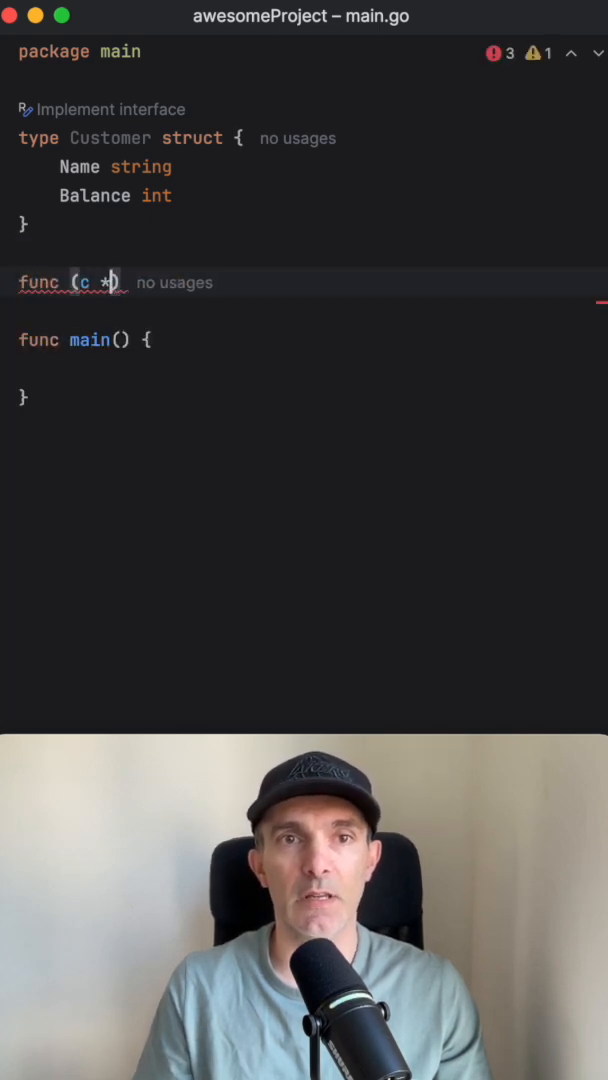
# Write func (c *Customer) CreditBalance(amount int) with body c.Balance += amount
pyautogui.write('Customer')
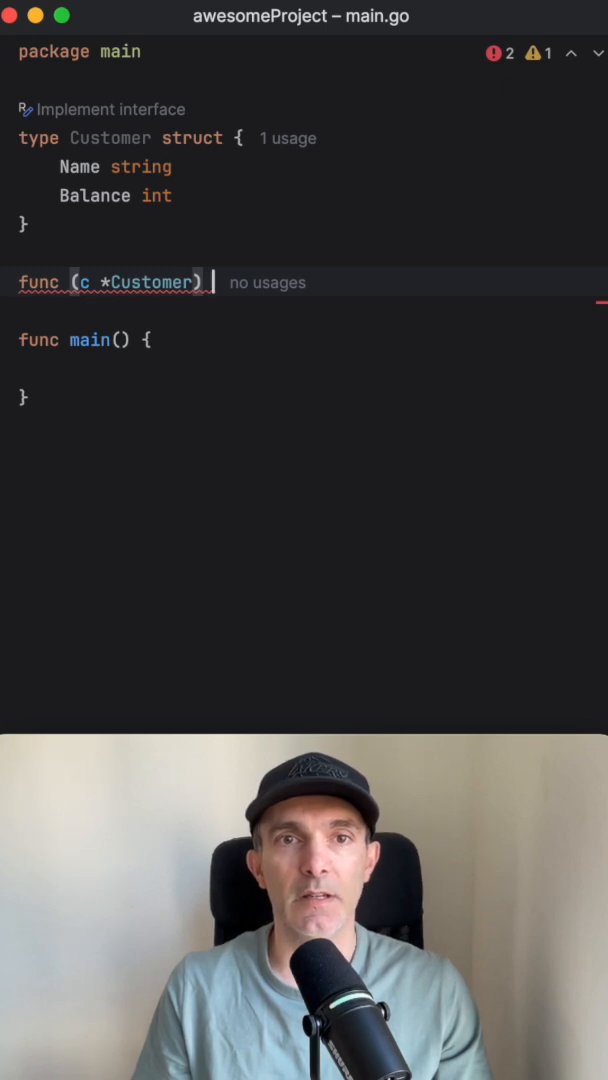
pyautogui.write('CreditBalance(')
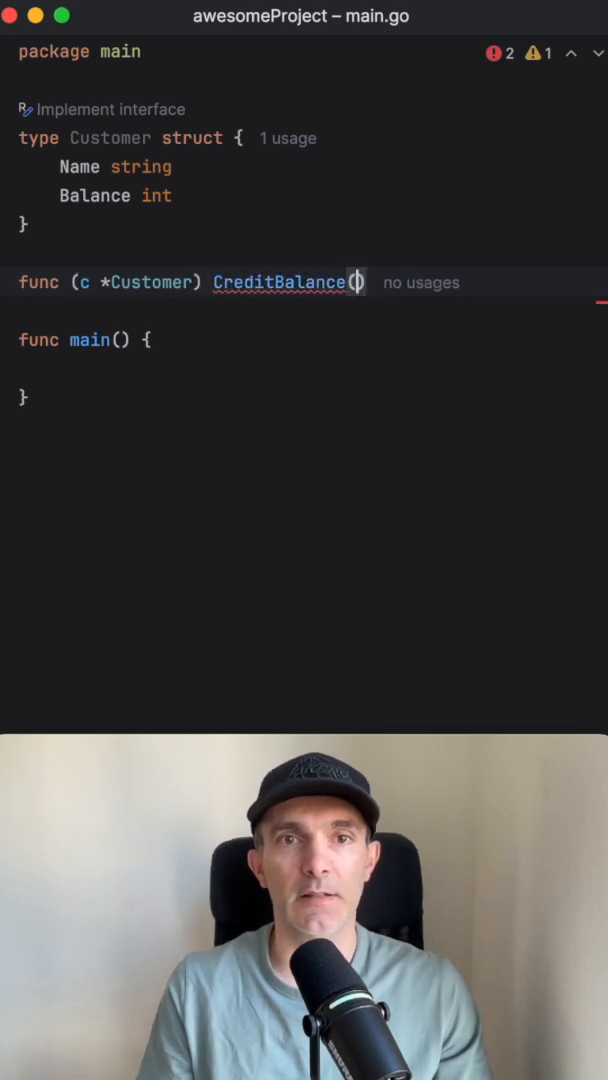
pyautogui.write('amount')
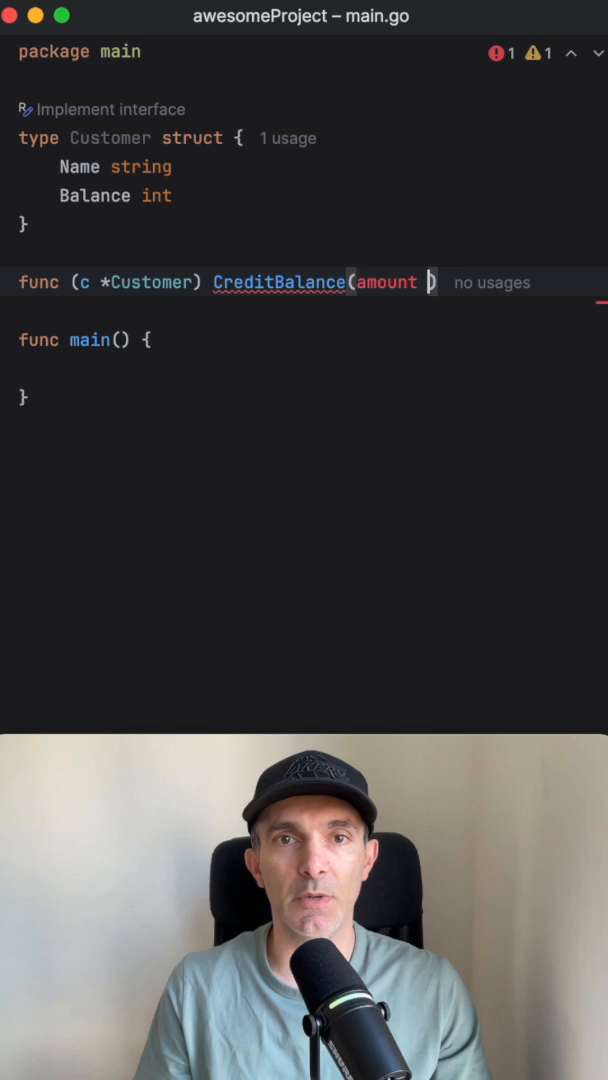
pyautogui.write('int) {')
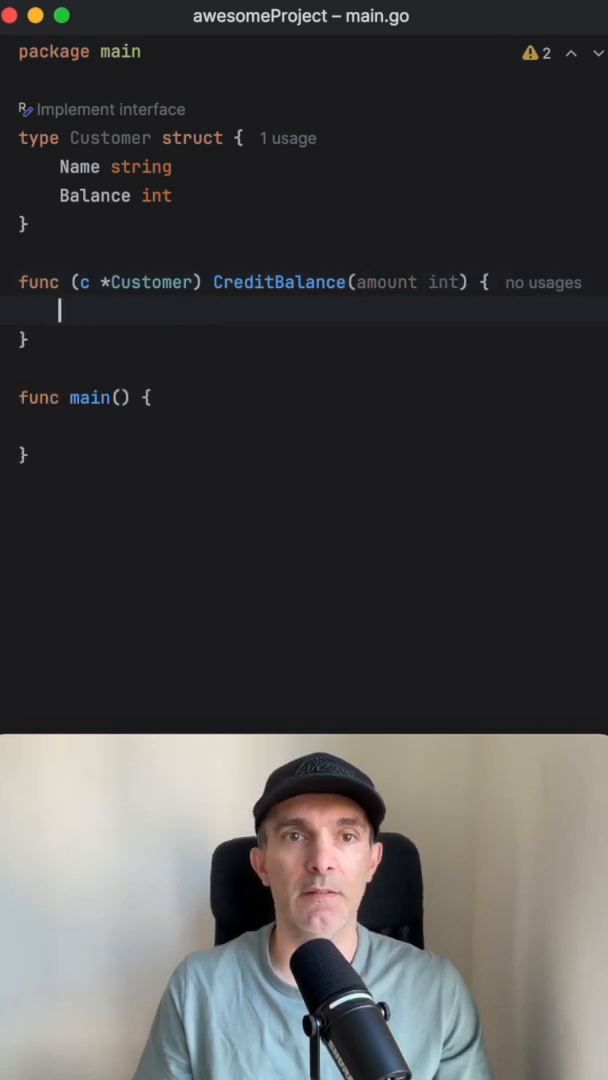
pyautogui.write('c.Balance')
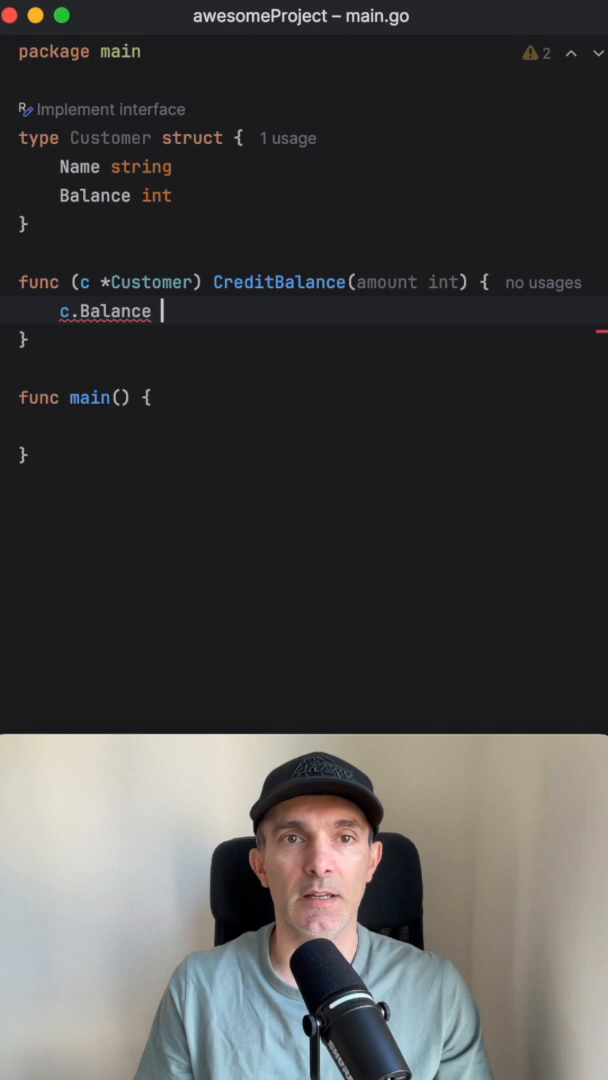
pyautogui.write('+=')
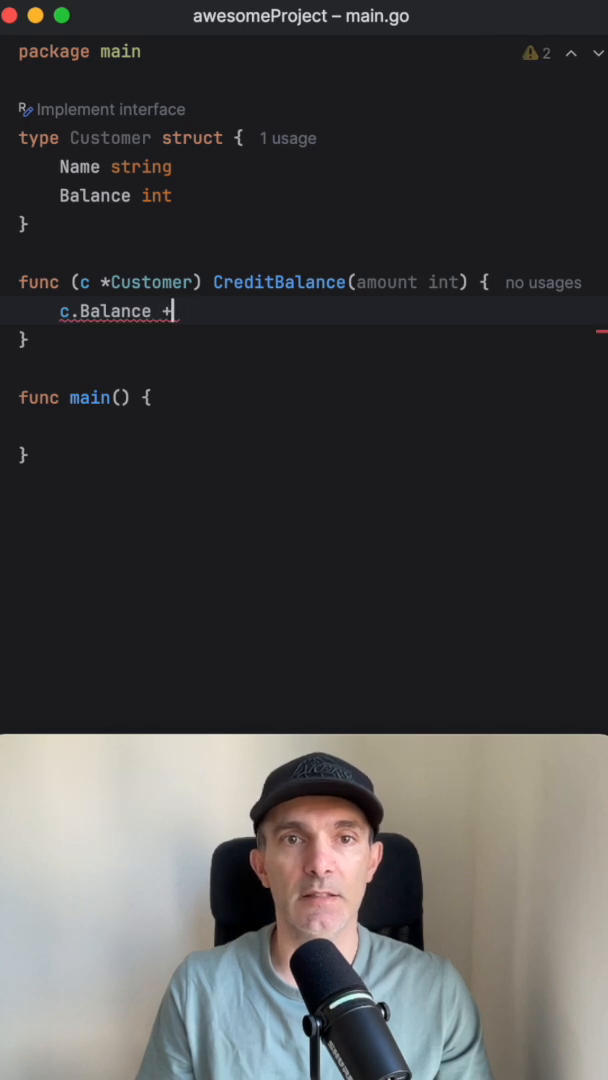
pyautogui.write('=')
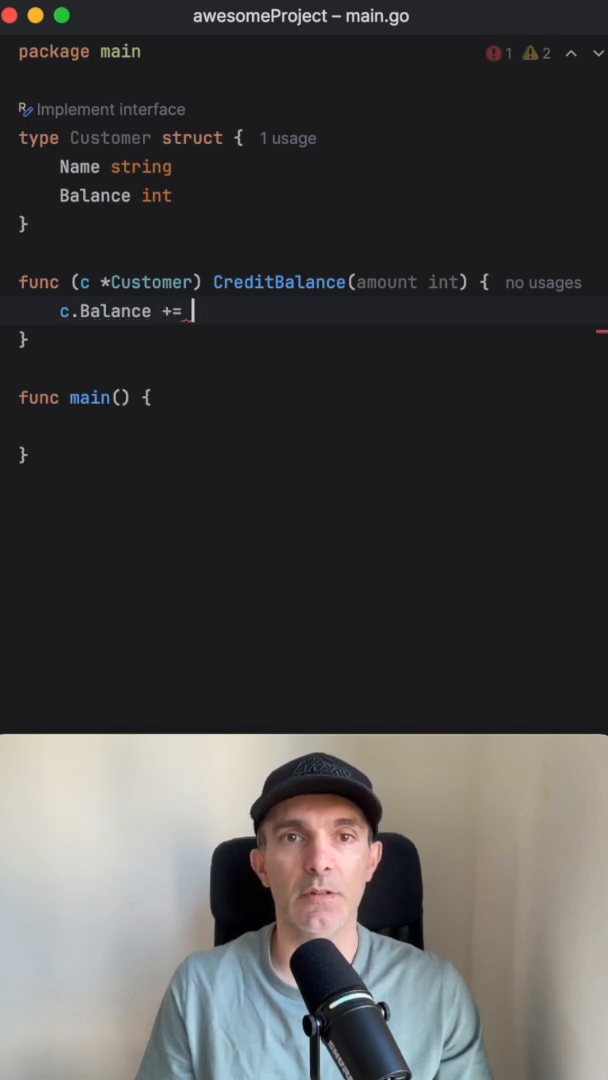
pyautogui.write('amount')
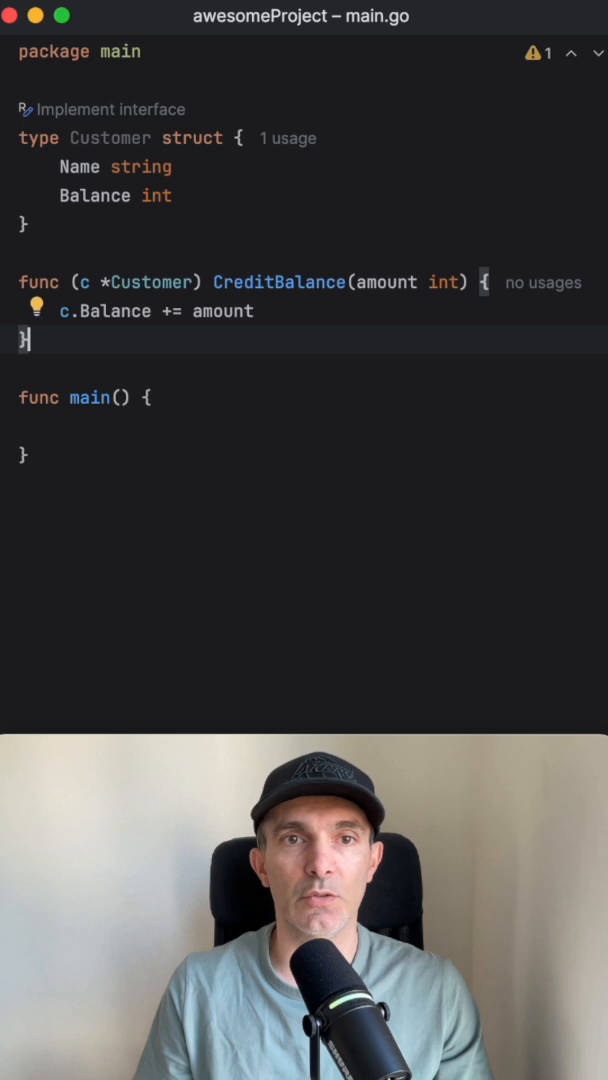
pyautogui.write('func (c *C)')
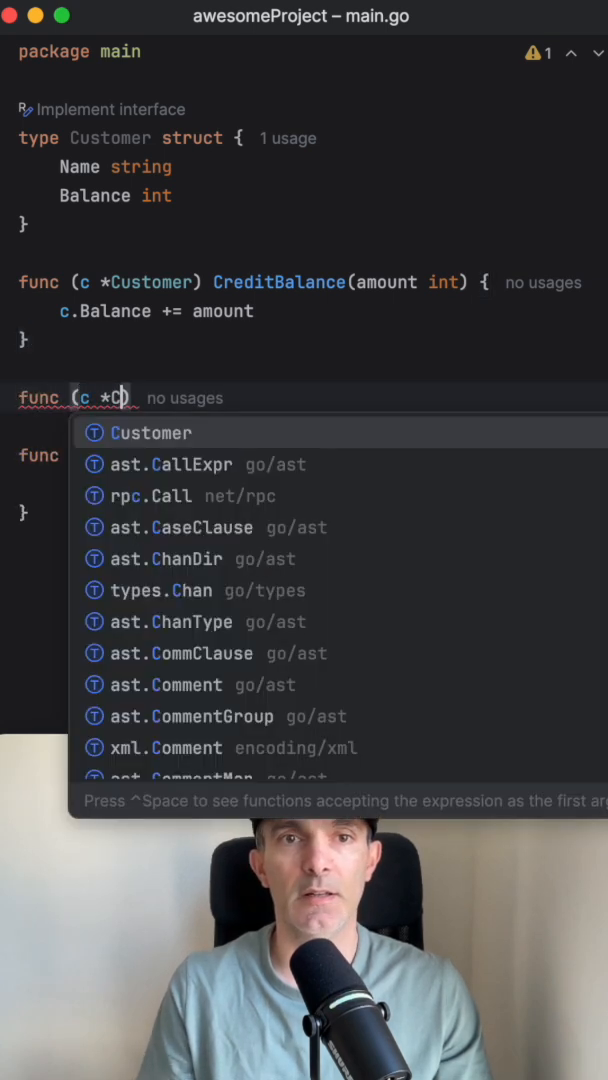
# Write DebitBalance(amount int) on *Customer with body c.Balance -= amount
pyautogui.click(150, 432)
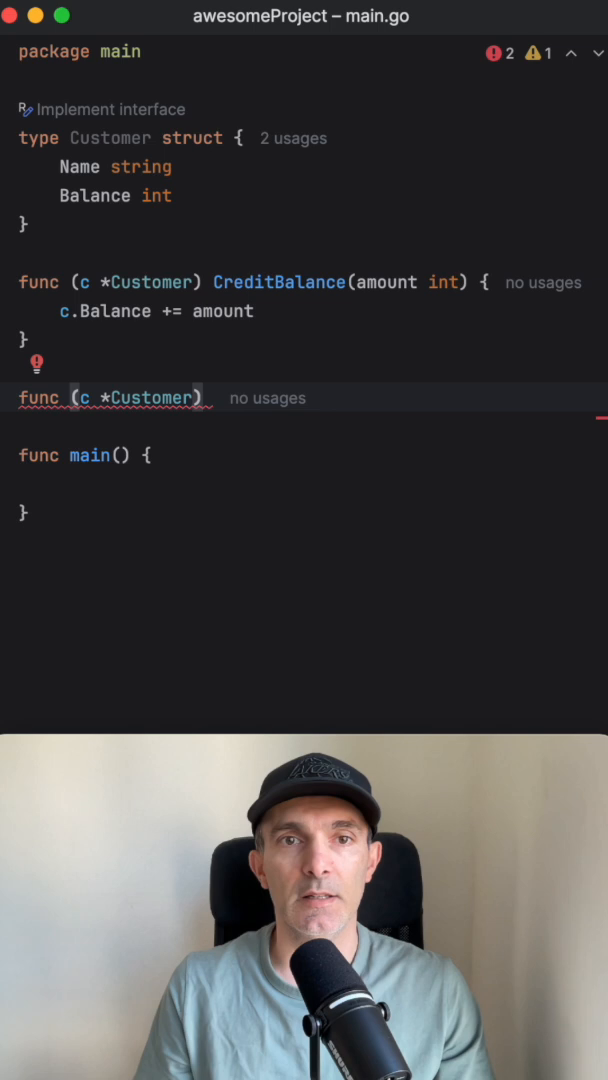
pyautogui.write('DebitBalance(amount int) {')
pyautogui.write('c.Balance')
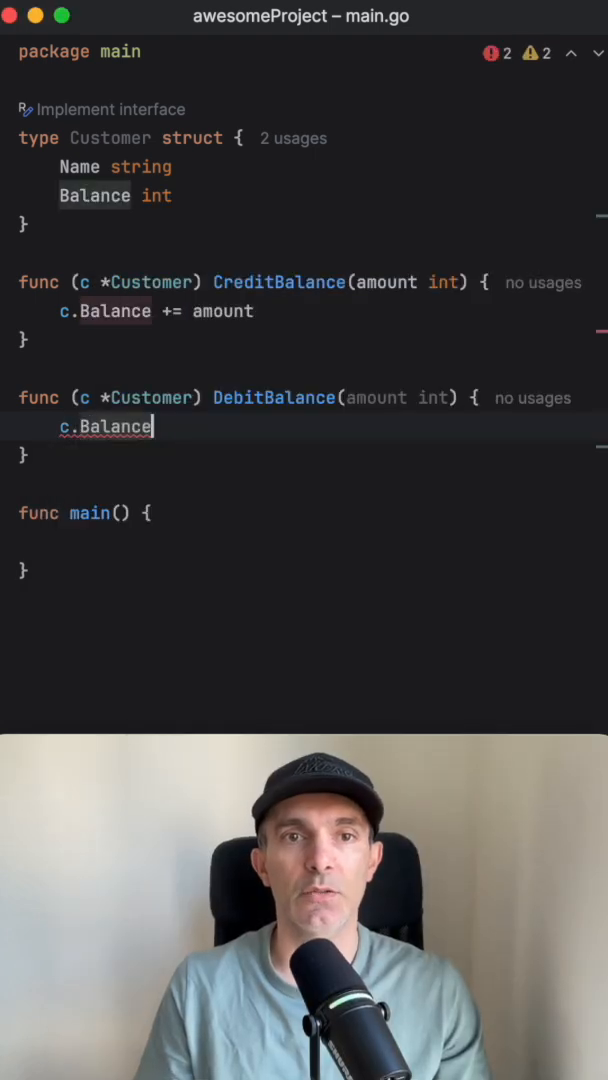
pyautogui.write('-= am')
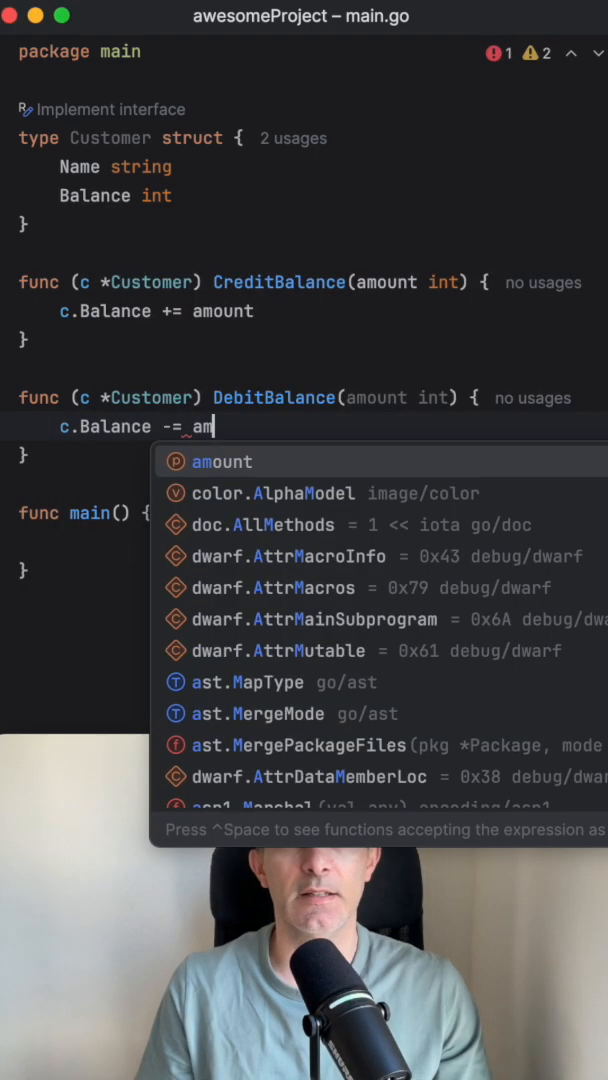
pyautogui.press('Enter')
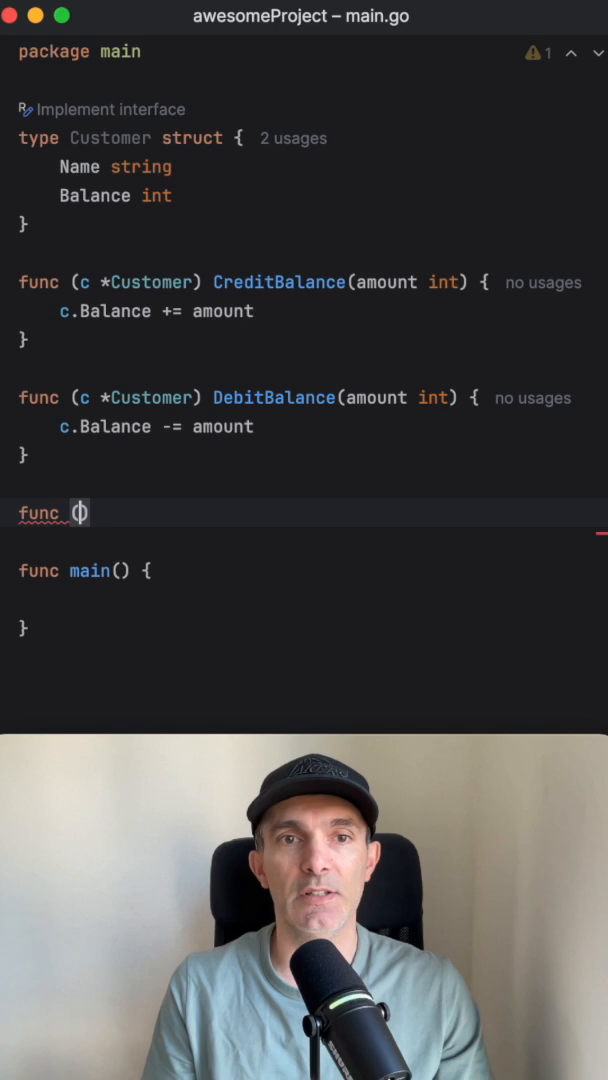
# Write GetBalance() on *Customer printing "%s has %d of balance" with c.Name and c.Balance
pyautogui.write('(c *Customer')
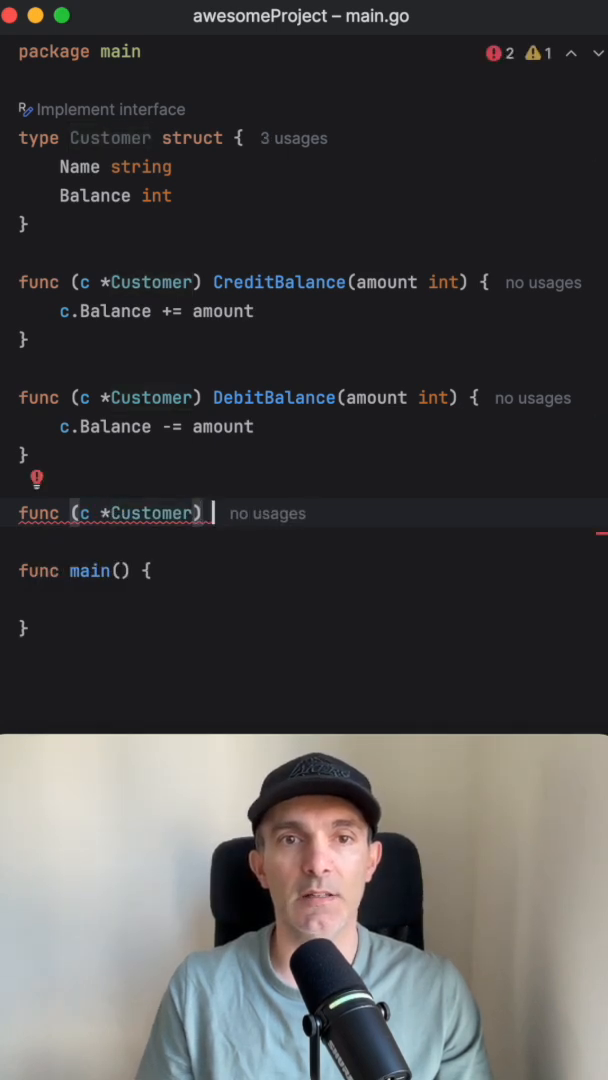
pyautogui.write('GetBalance() {')
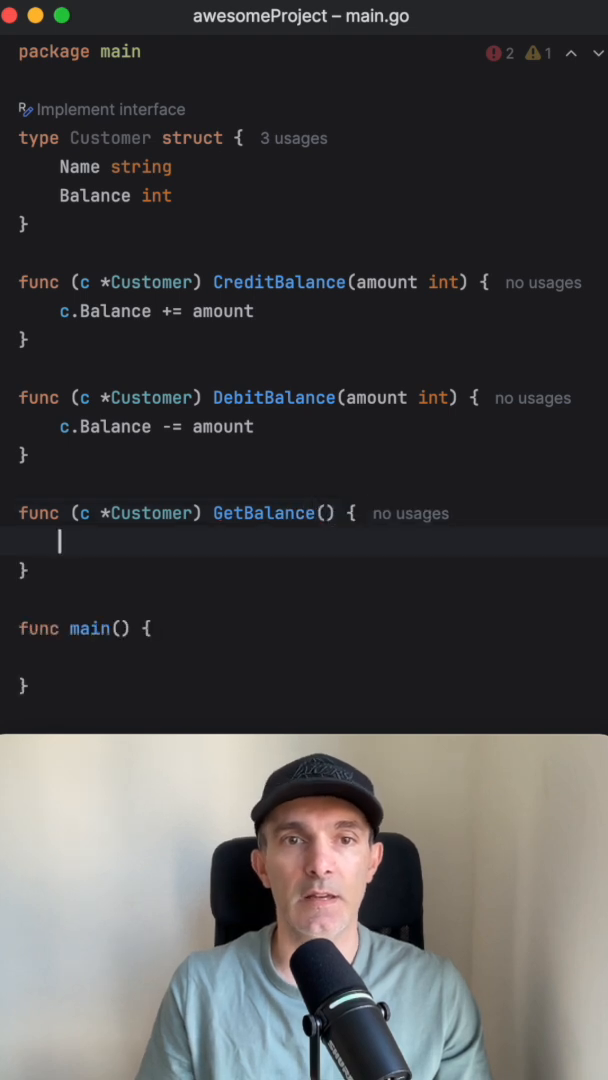
pyautogui.write('fmt.Printf("%s ")')
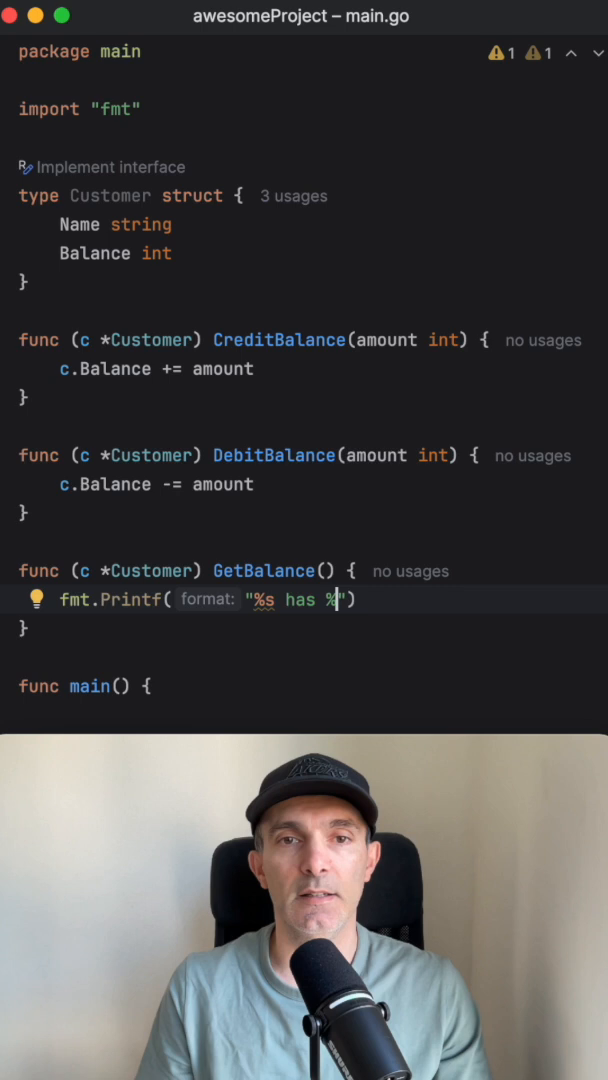
pyautogui.write('d of ba')
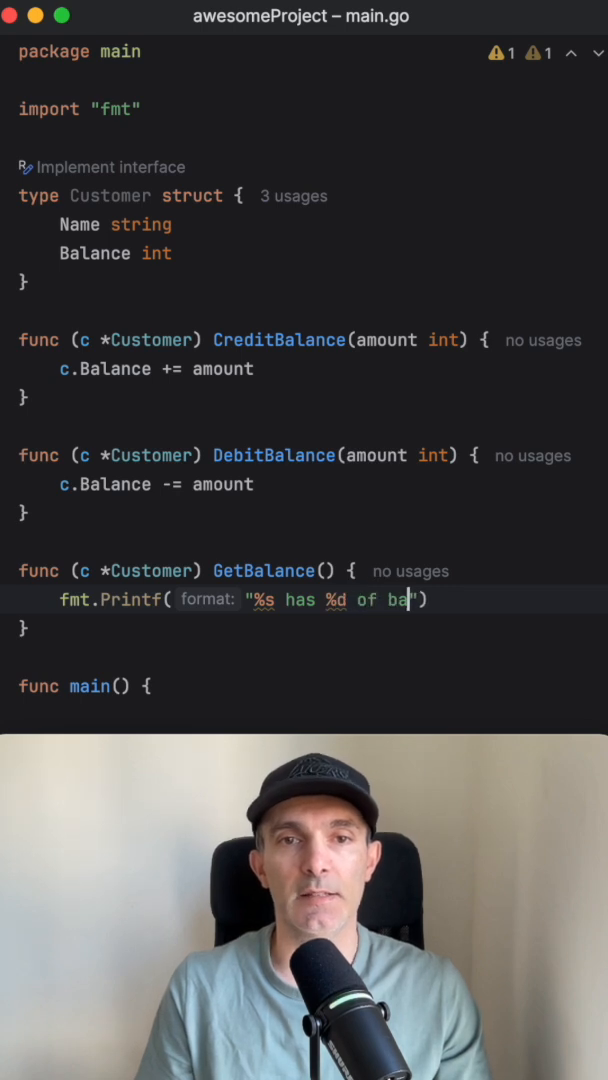
pyautogui.write('lance", c.Name, c.Bal')
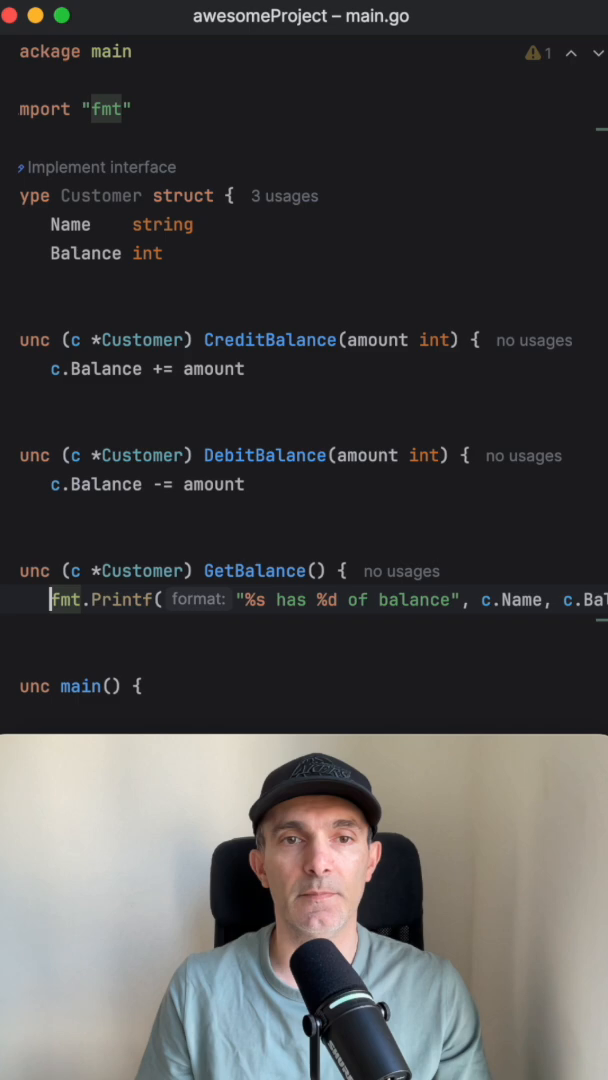
pyautogui.write('c')
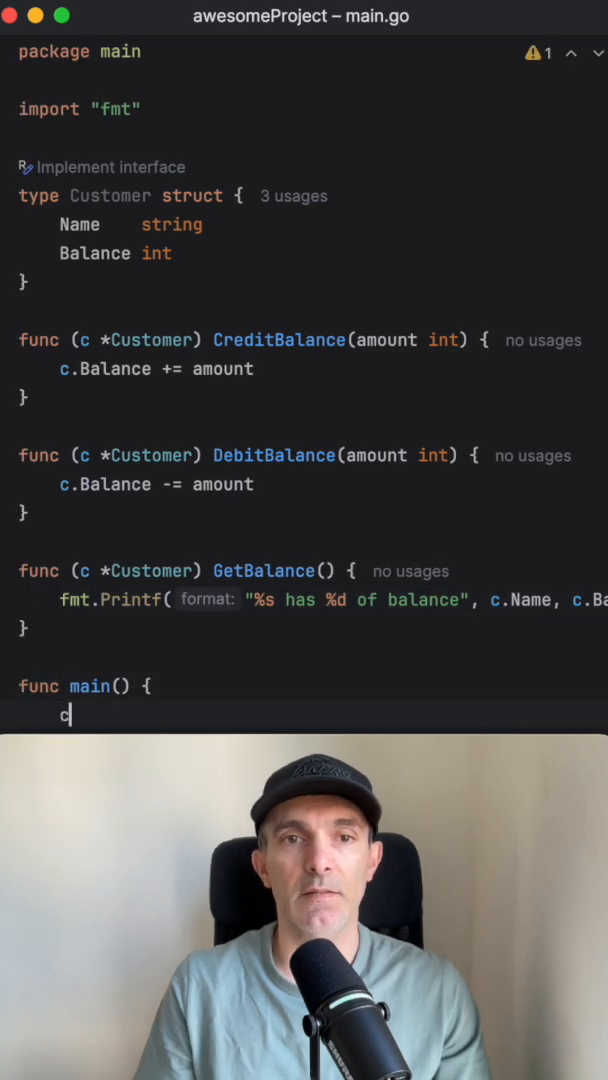
# In main, create c := Customer{"Jack", 100}, then call CreditBalance(50), DebitBalance(20), GetBalance()
pyautogui.write(':= Customer{"Jack", 100')
pyautogui.write('c.CreditBalance(50')
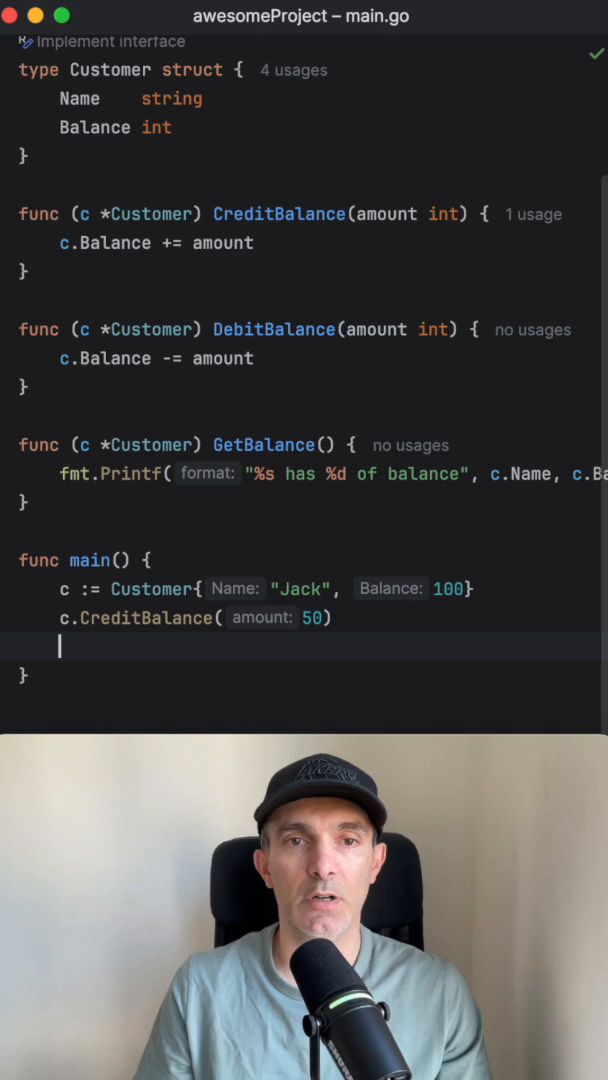
pyautogui.write('c.DebitBalance(20-')
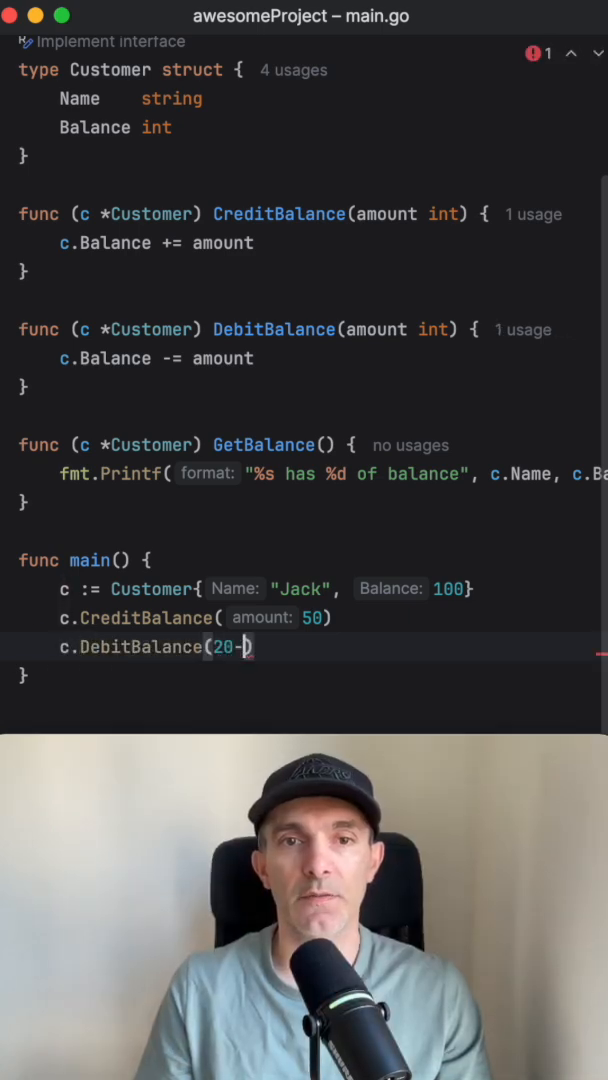
pyautogui.write('c.')
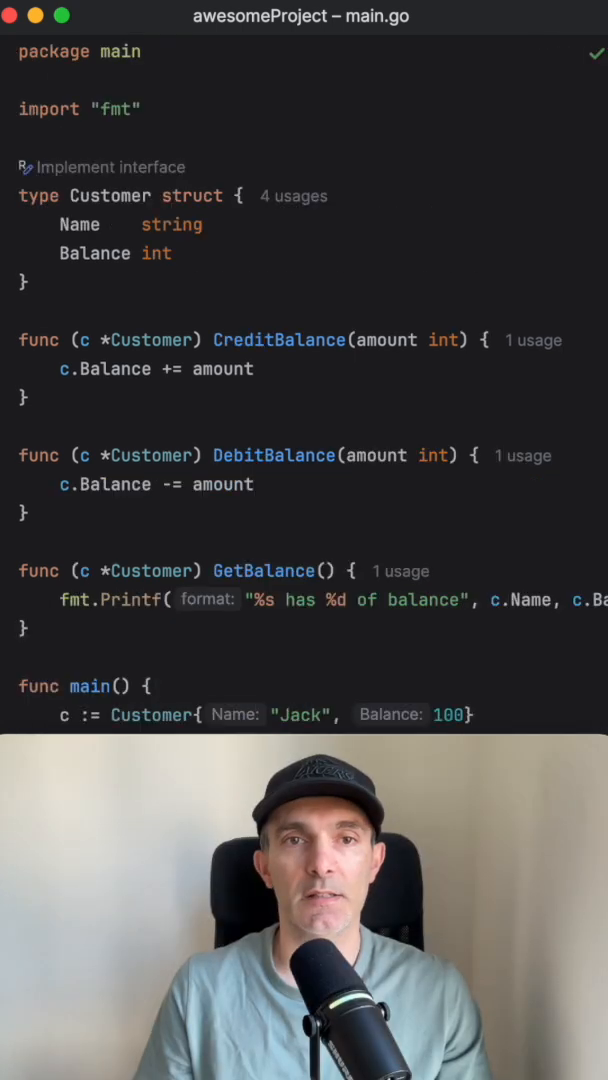
# Add \n to the GetBalance format string and run main, printing 'Jack has 130 of balance'
pyautogui.click(170, 600)
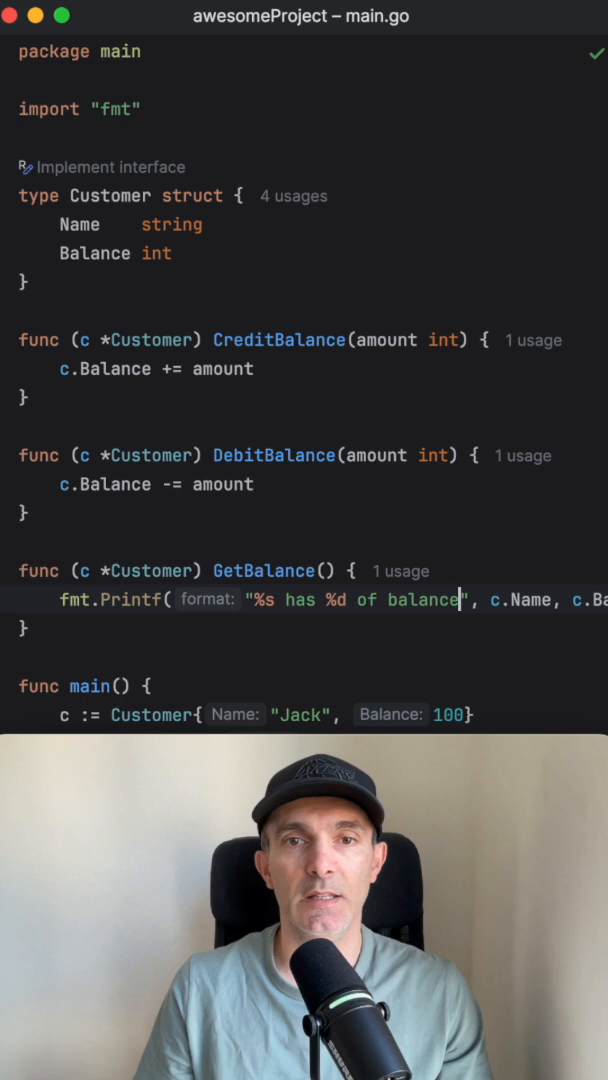
pyautogui.write('\\n')
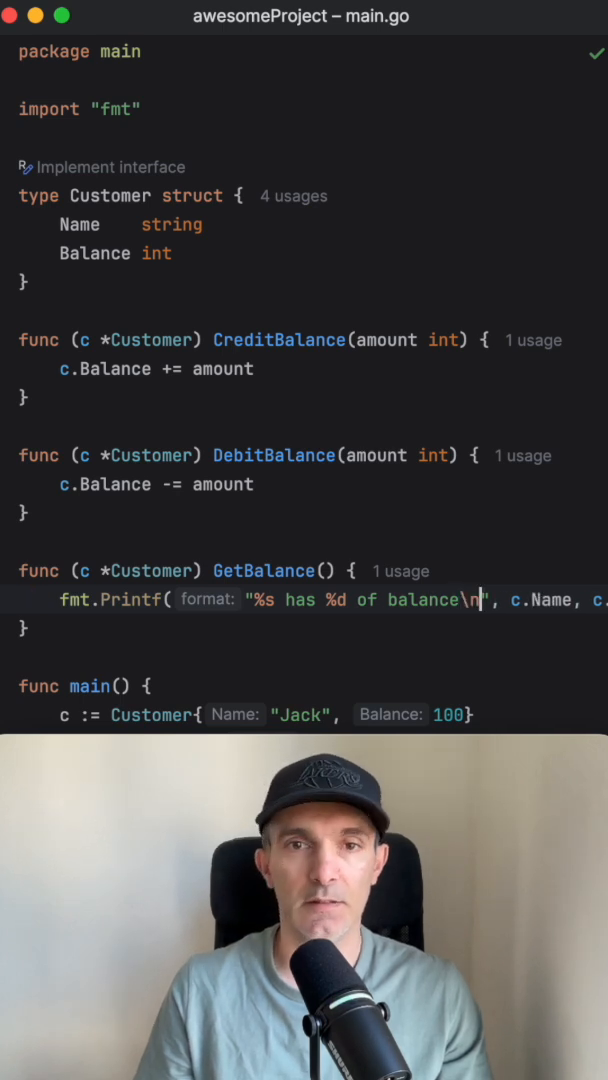
pyautogui.click(87, 415)
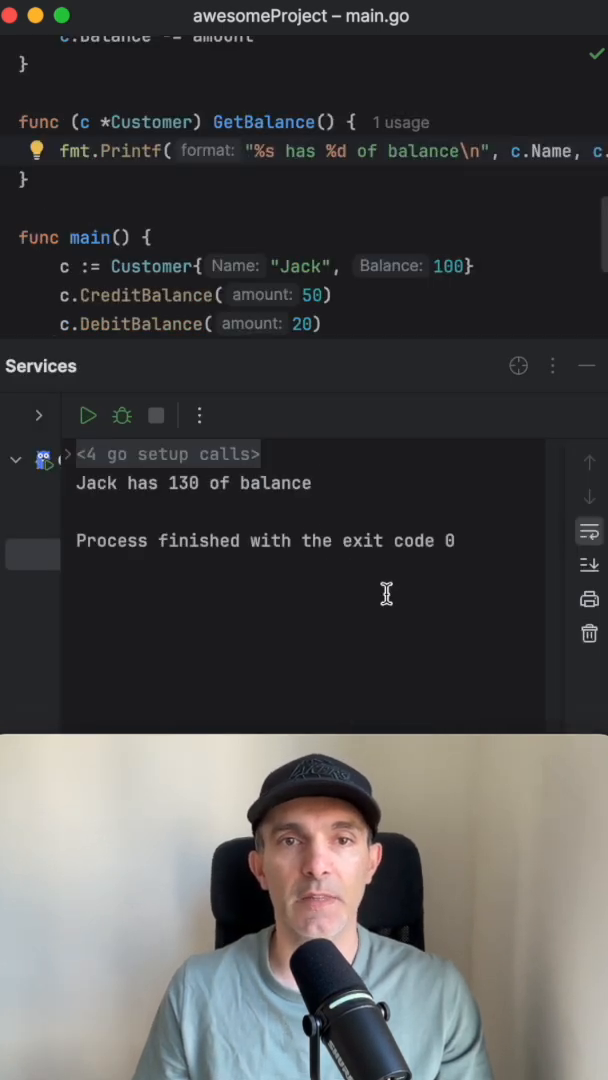